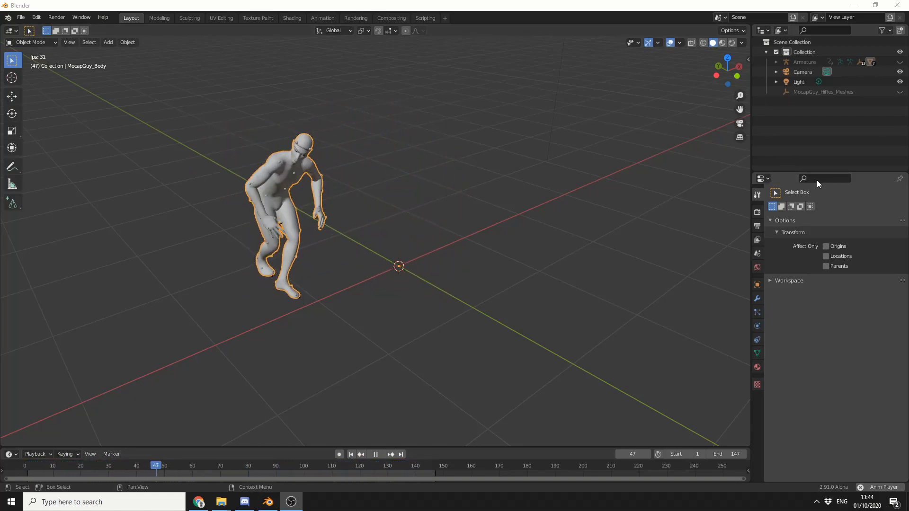
# - Pause the animation at frame 105 and view the render Metadata settings
pyautogui.write('met')
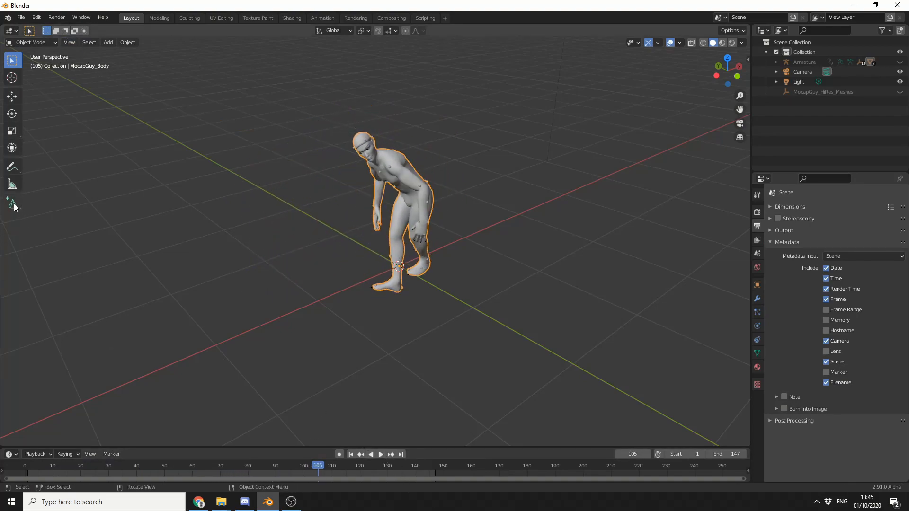
pyautogui.click(12, 202)
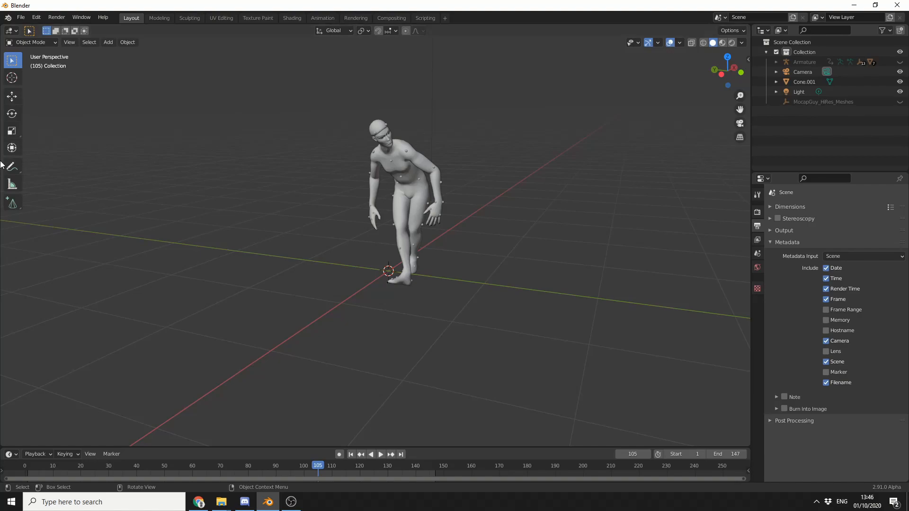
# - Add an empty Volume object from the Add > Volume menu
pyautogui.click(108, 41)
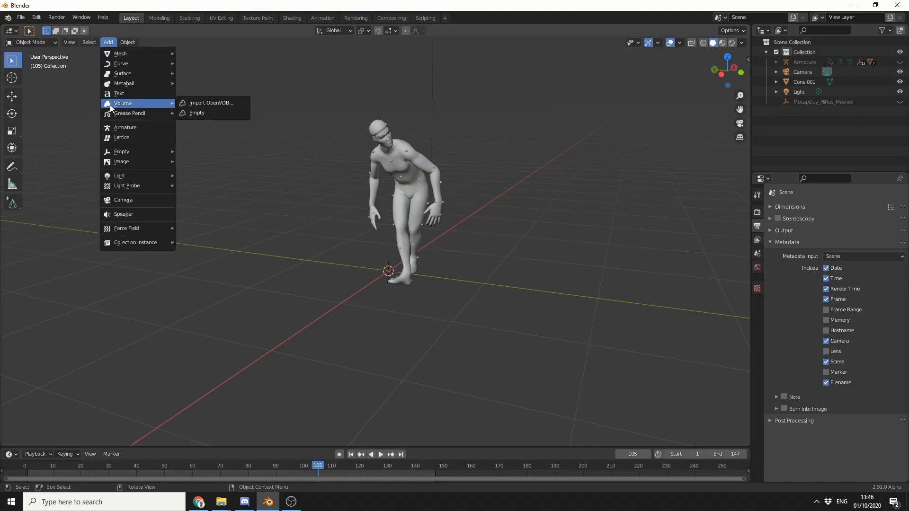
pyautogui.moveTo(210, 103)
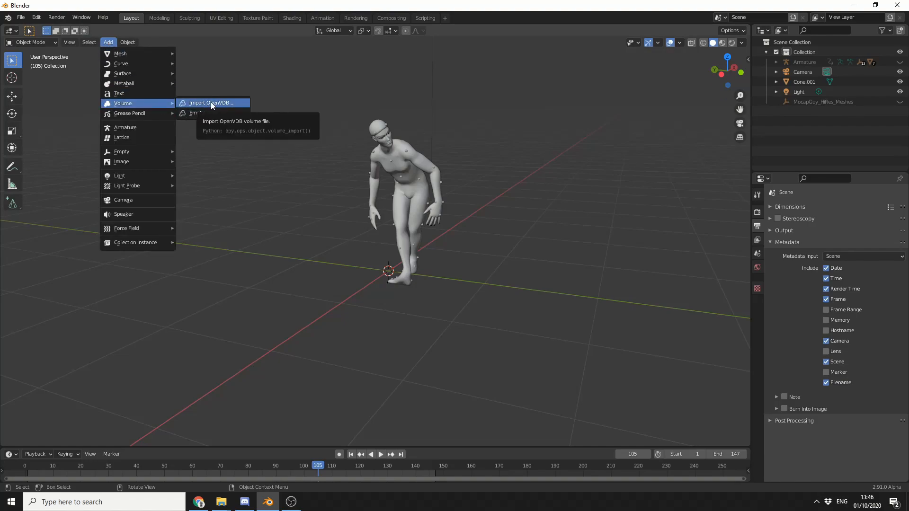
pyautogui.moveTo(202, 113)
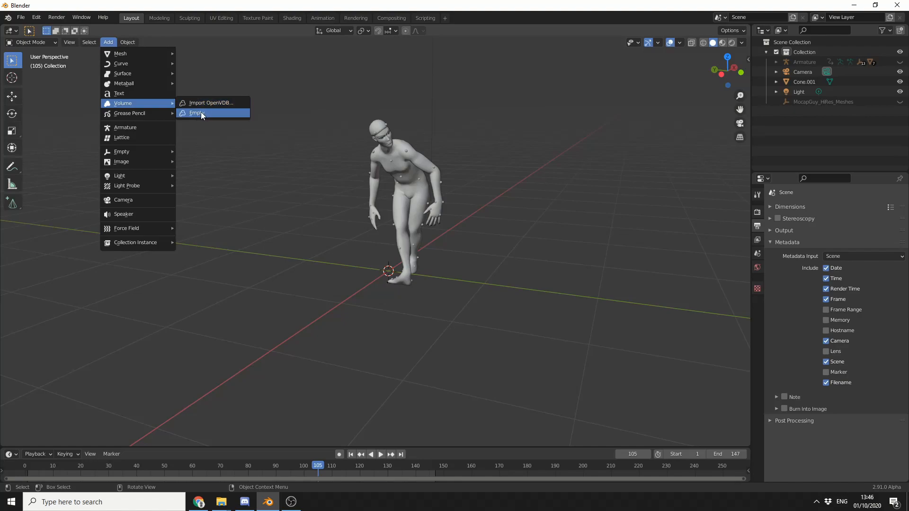
pyautogui.click(197, 113)
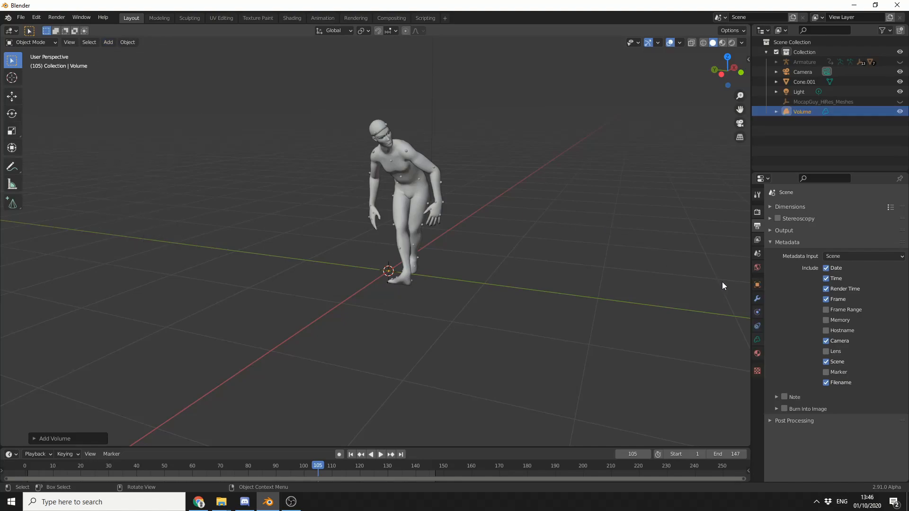
# - Add a Mesh to Volume modifier to the new Volume object
pyautogui.click(757, 298)
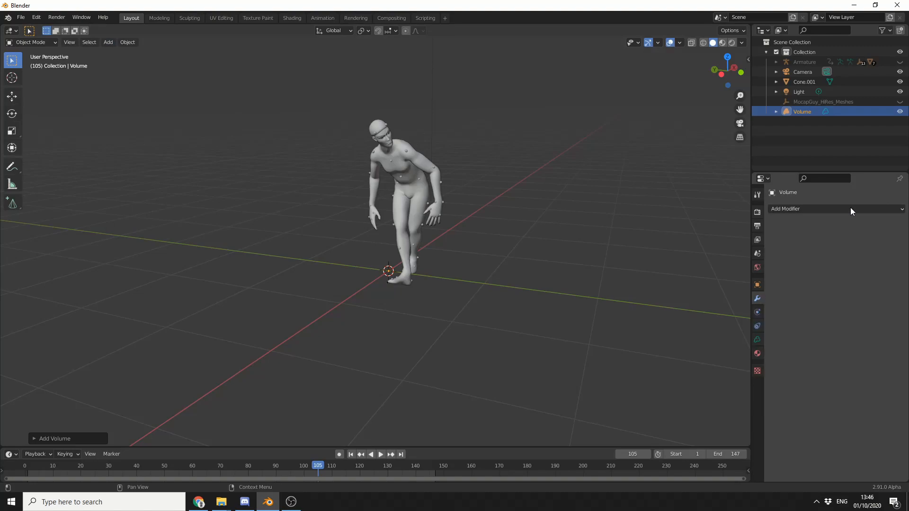
pyautogui.click(835, 208)
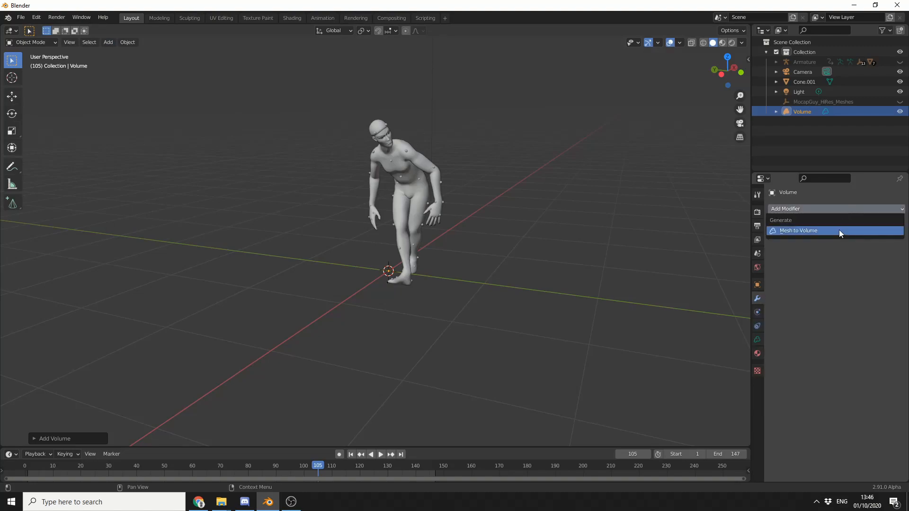
pyautogui.click(799, 231)
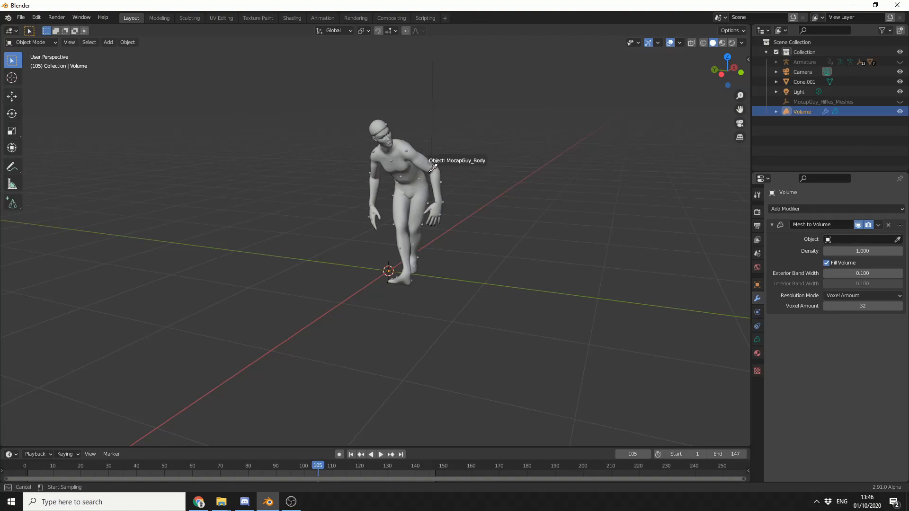
# - Set MocapGuy_Body as the Mesh to Volume modifier's source object
pyautogui.click(430, 168)
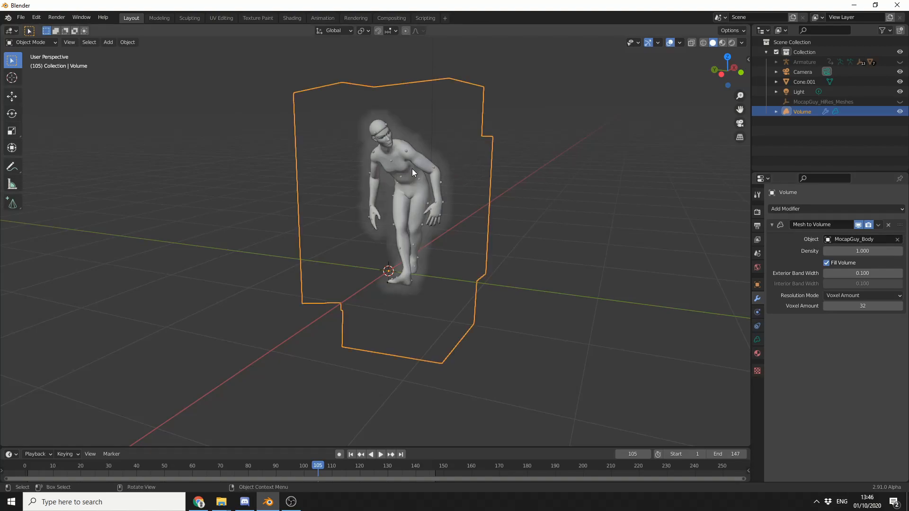
pyautogui.moveTo(610, 56)
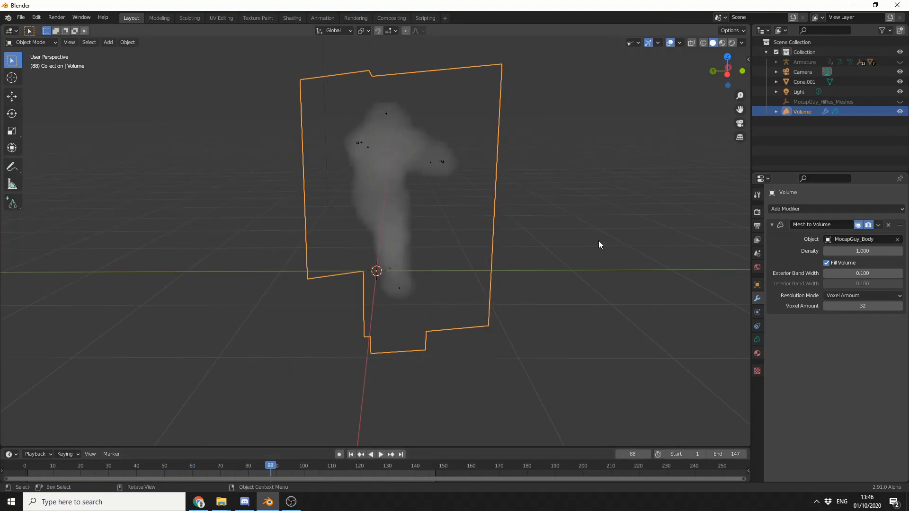
# - Set the Mesh to Volume Density to 5.3 and Voxel Amount to 128
pyautogui.write('9.000')
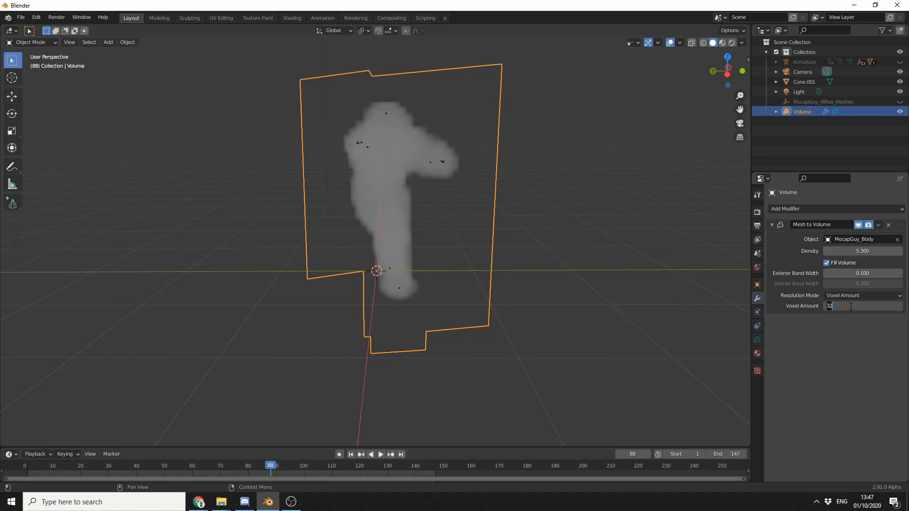
pyautogui.moveTo(852, 306); pyautogui.dragTo(864, 307)
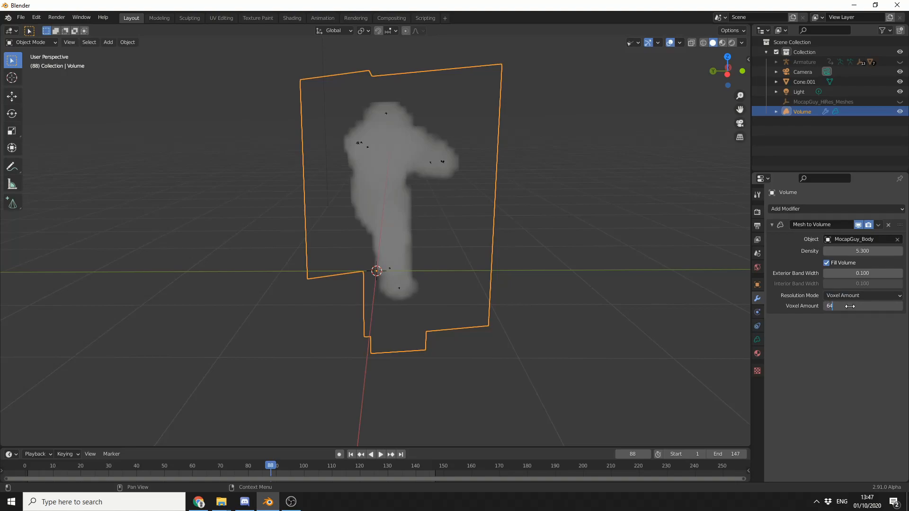
pyautogui.click(369, 454)
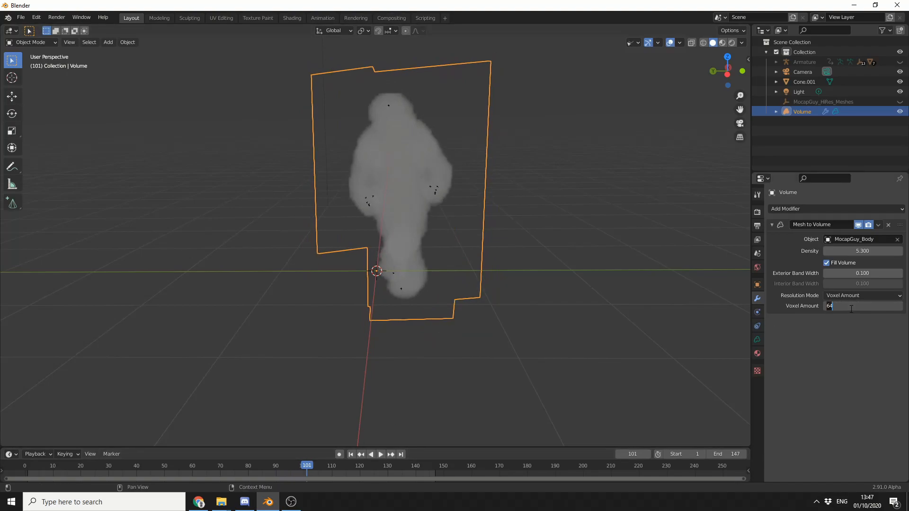
pyautogui.write('128')
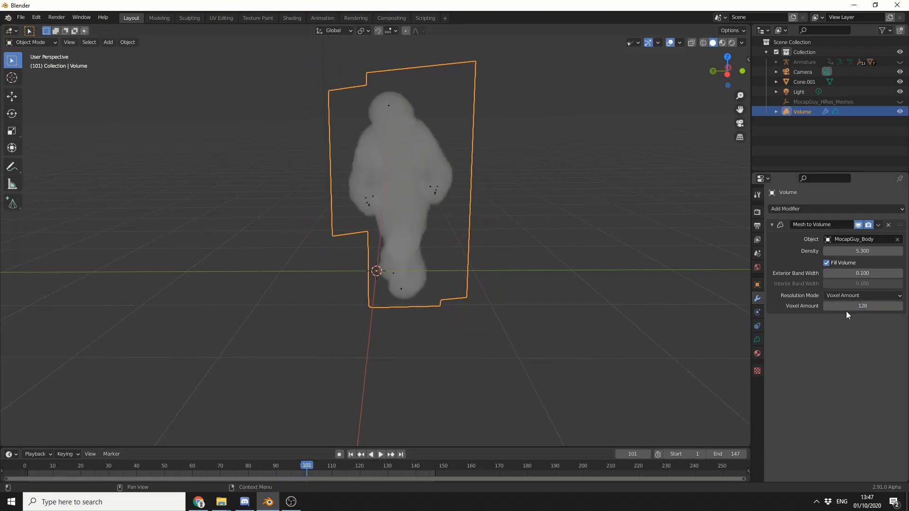
pyautogui.click(380, 454)
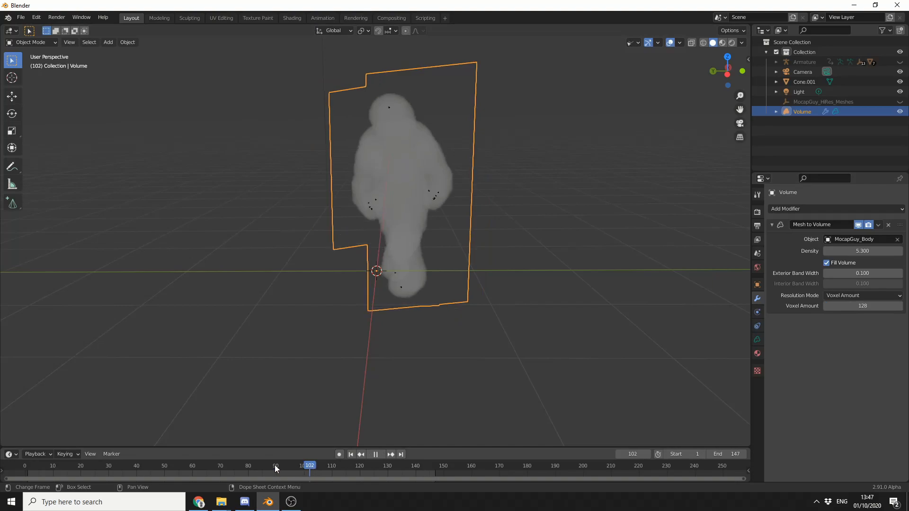
# - Play back the animation so the smoky volume figure moves through frame 98
pyautogui.click(375, 454)
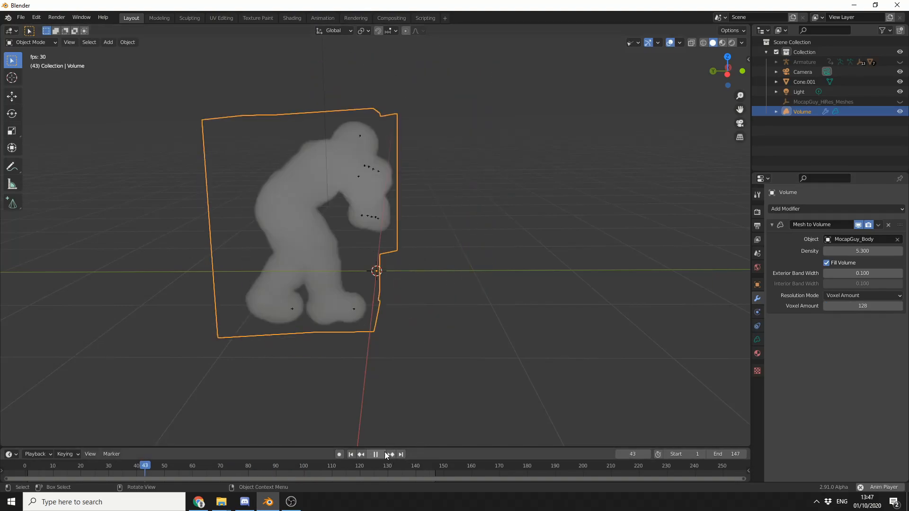
pyautogui.click(375, 455)
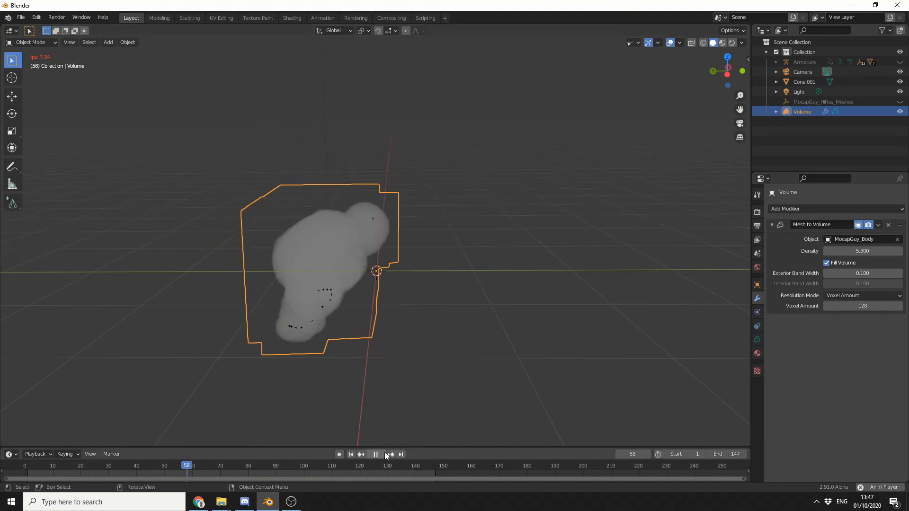
pyautogui.click(375, 454)
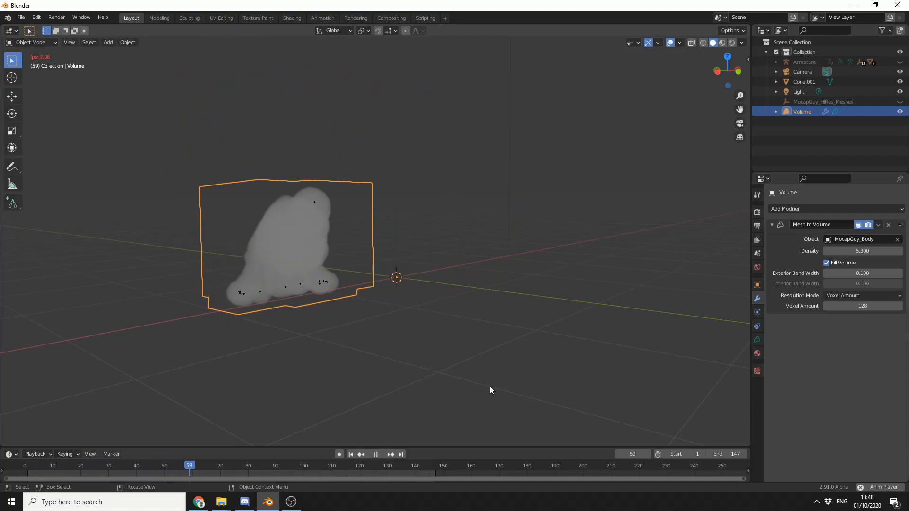
pyautogui.click(375, 454)
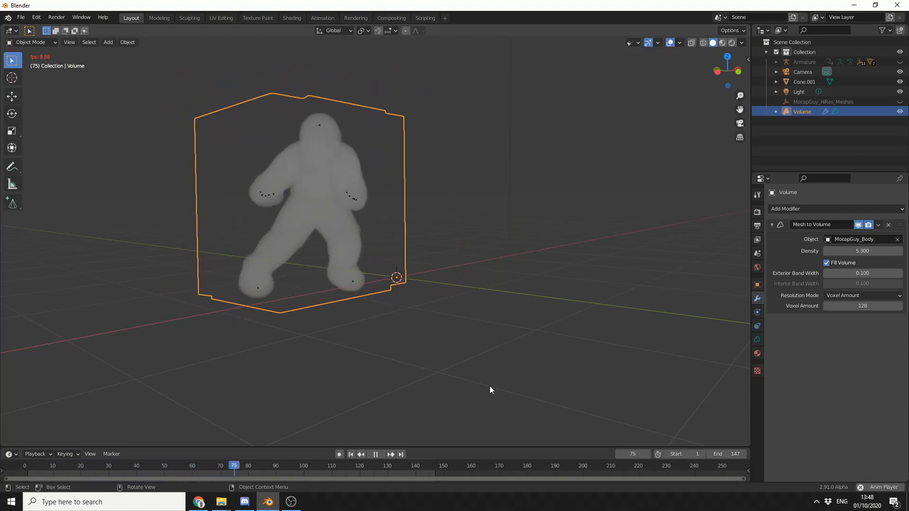
pyautogui.click(375, 454)
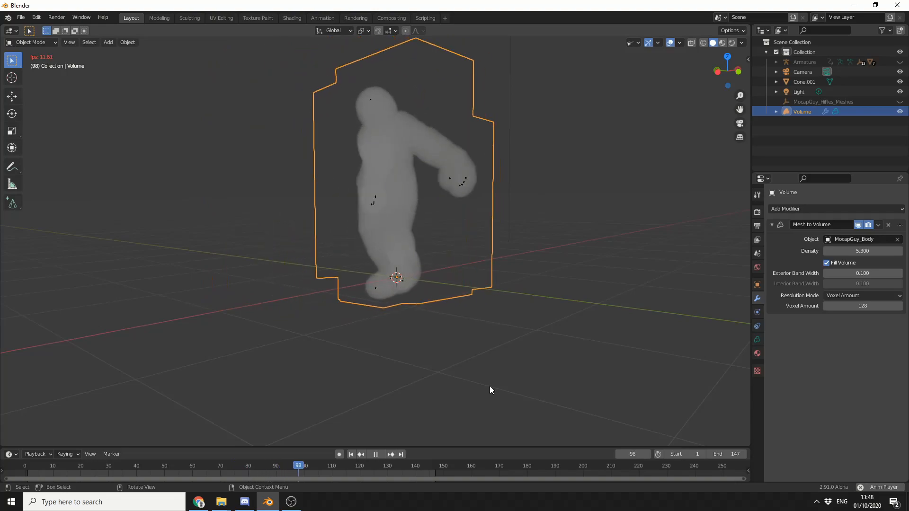